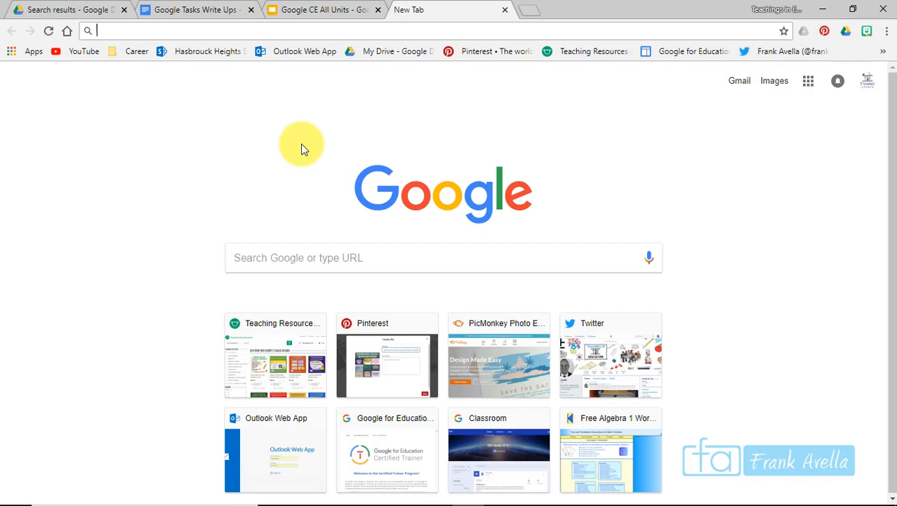
- Search Google for "chrome web store" from the new tab page
left_click(295, 257)
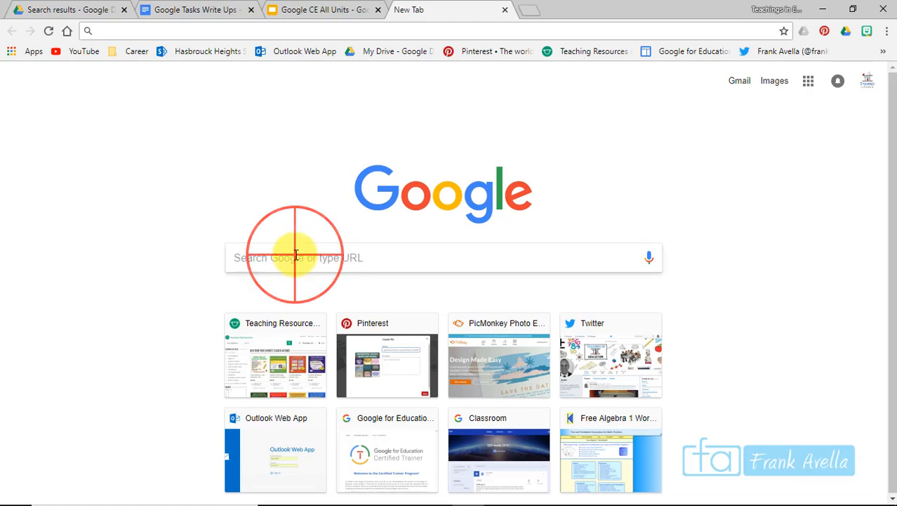
type("chrome web store")
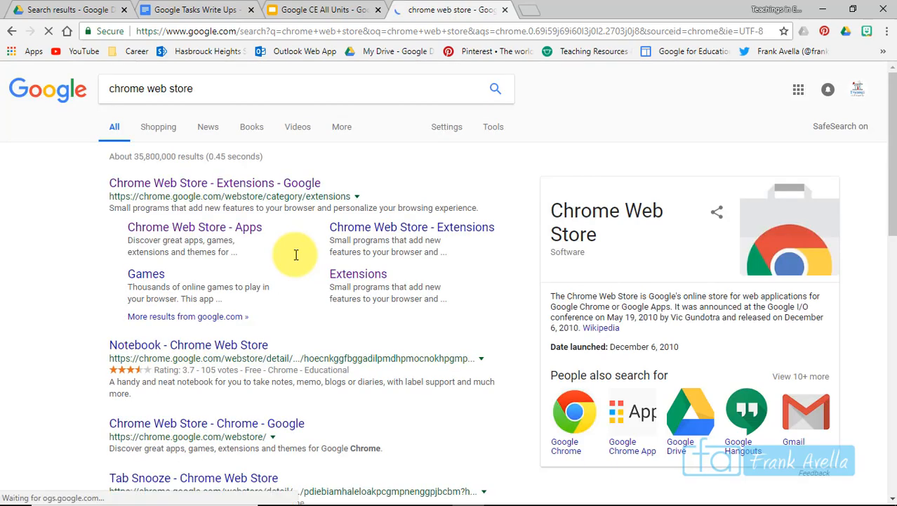
mouse_move(263, 192)
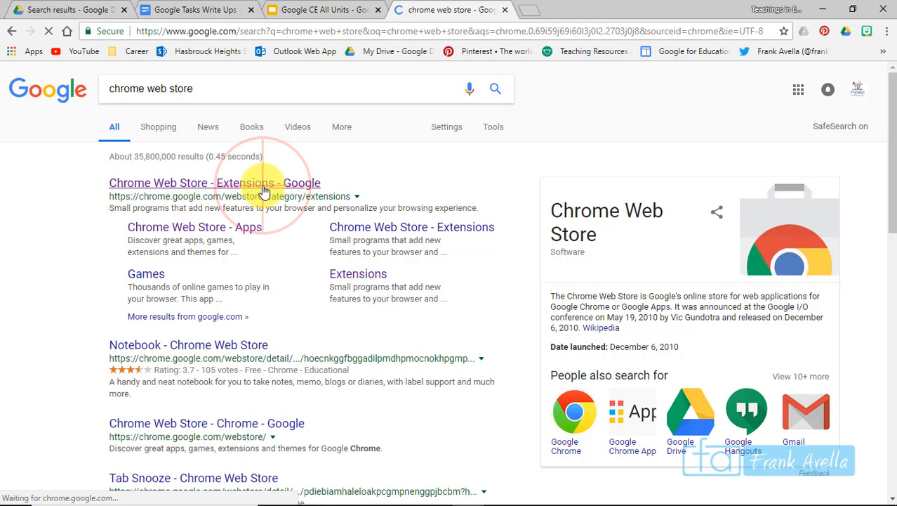
- Enter the Chrome Web Store extensions page and browse down to the Capture Your Screen collection
left_click(214, 182)
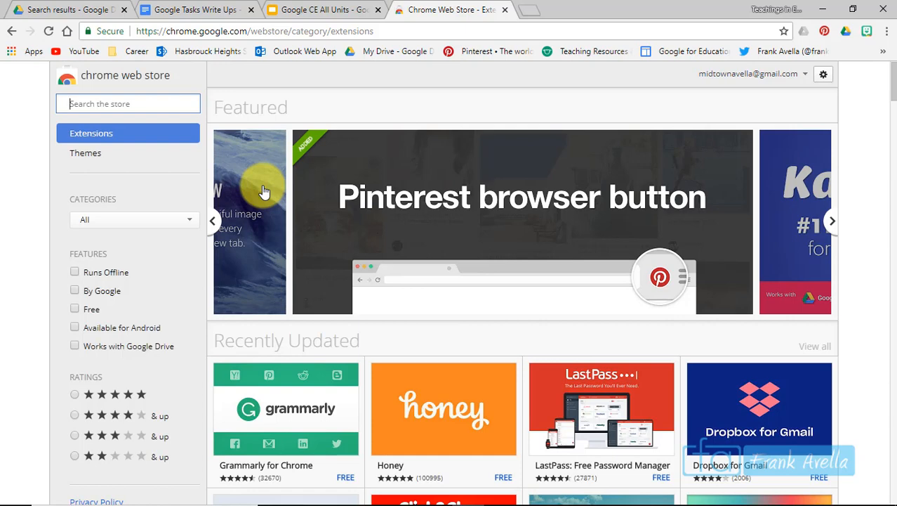
mouse_move(117, 195)
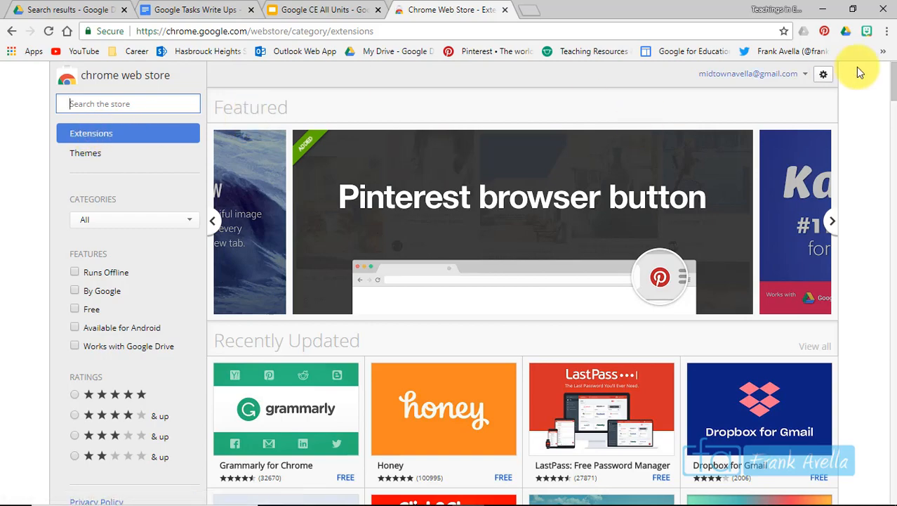
scroll("down", 3)
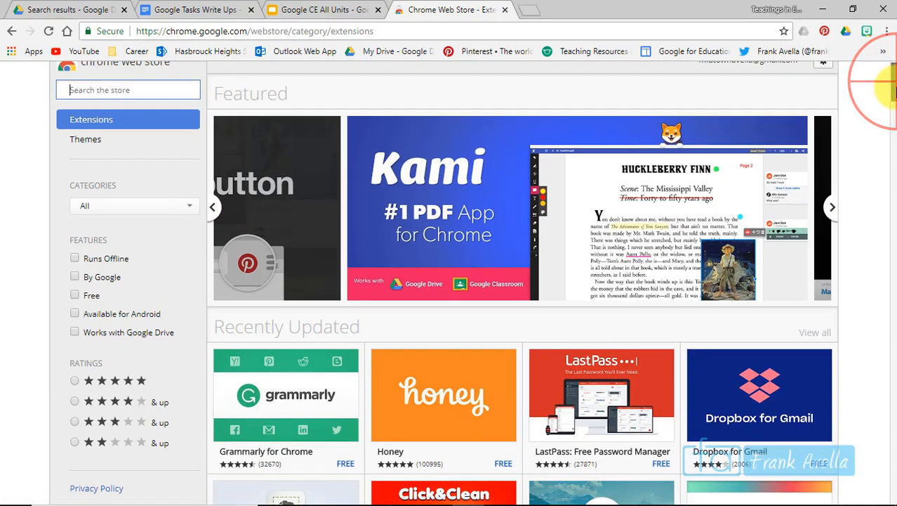
scroll("down", 3)
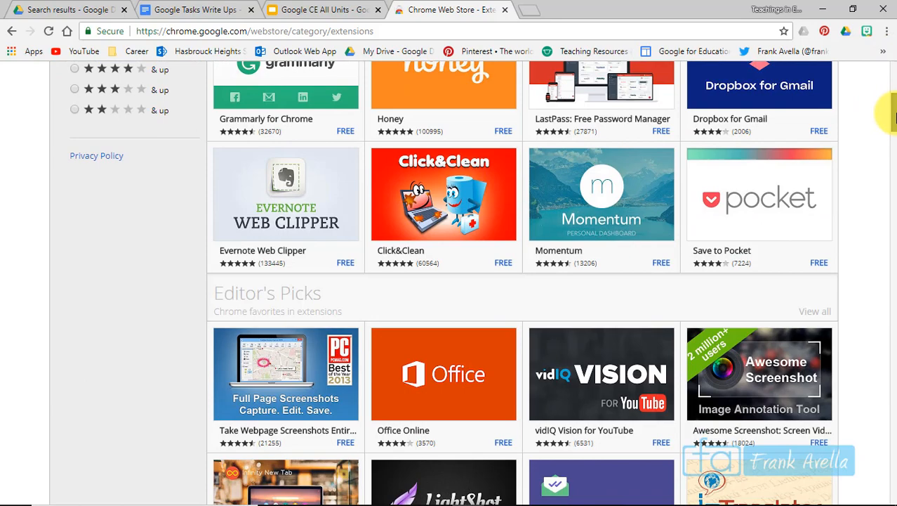
scroll("down", 3)
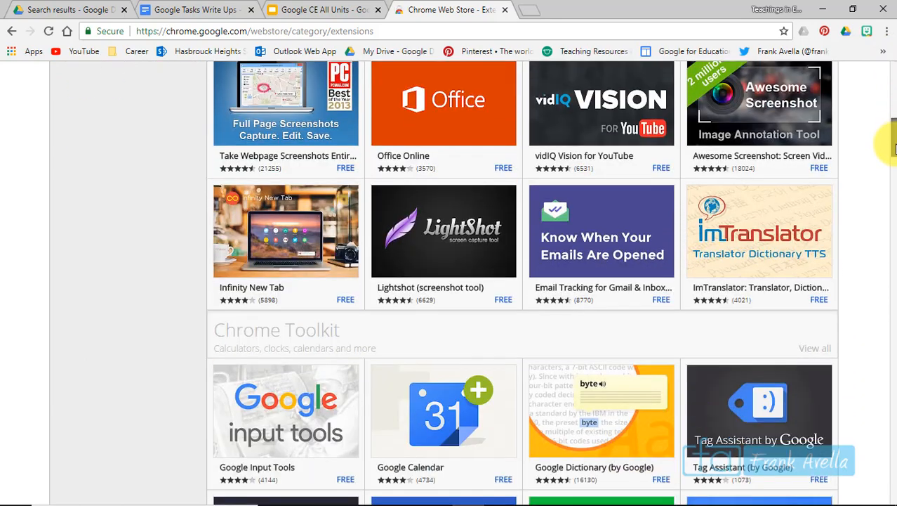
scroll("down", 3)
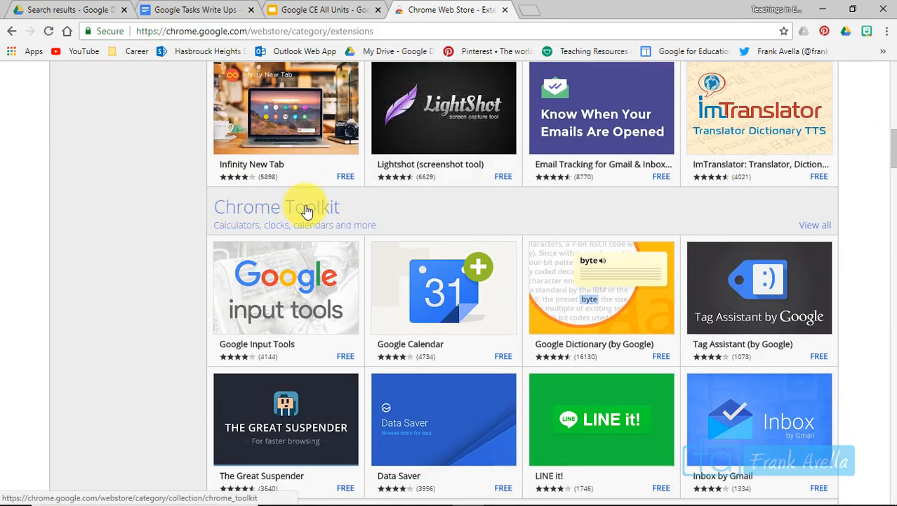
mouse_move(639, 251)
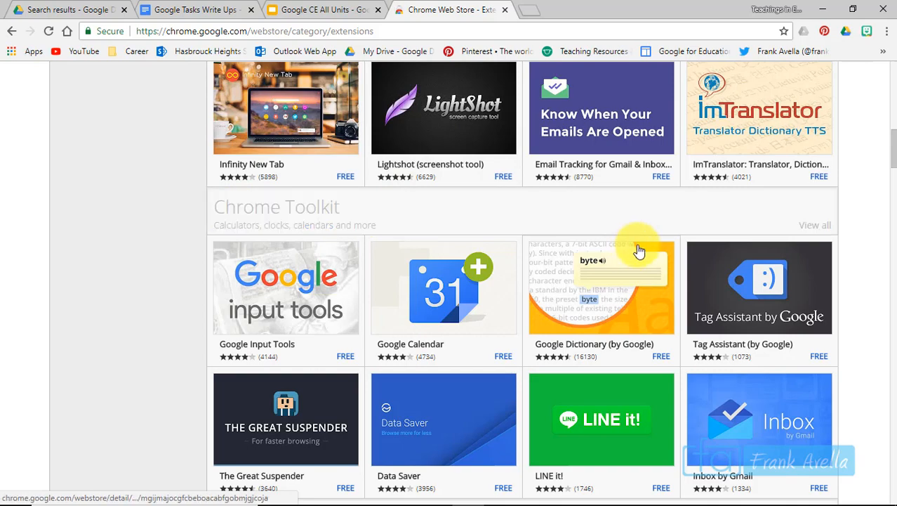
mouse_move(815, 225)
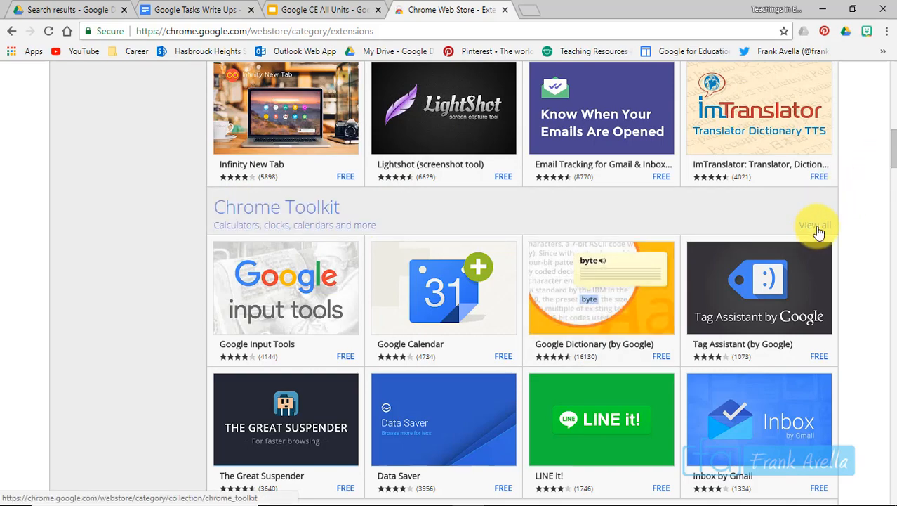
scroll("down", 3)
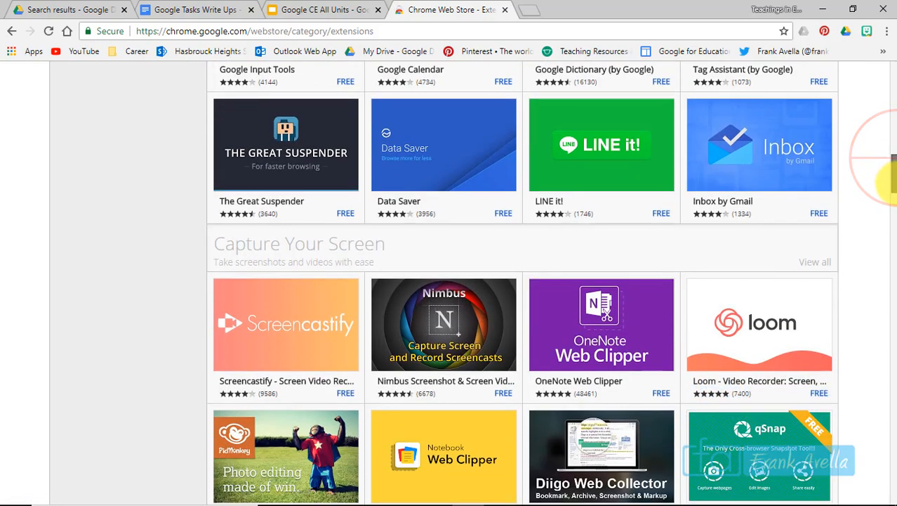
scroll("down", 3)
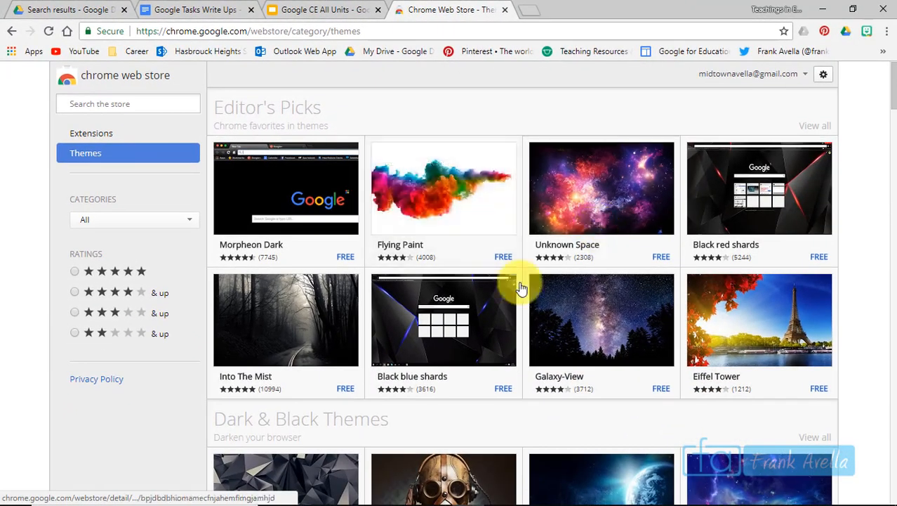
mouse_move(601, 194)
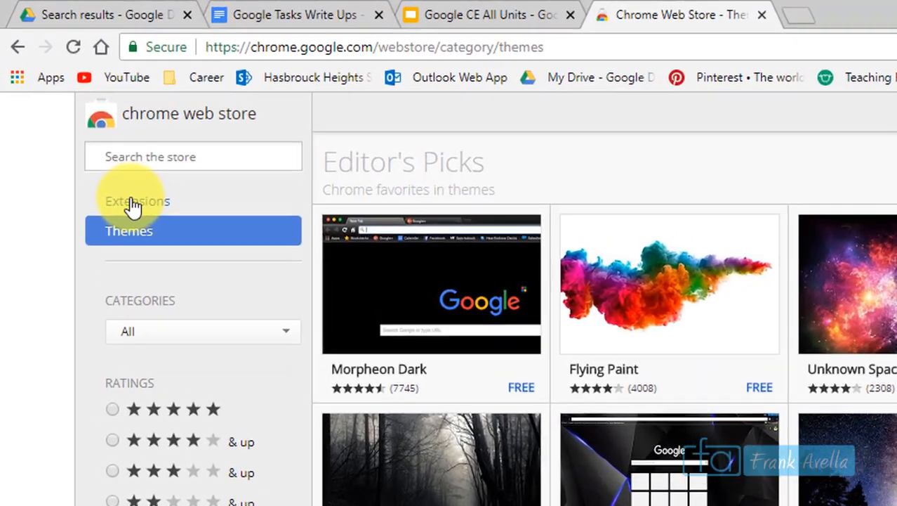
- Switch the store listing from themes back to the Extensions sidebar entry
left_click(138, 201)
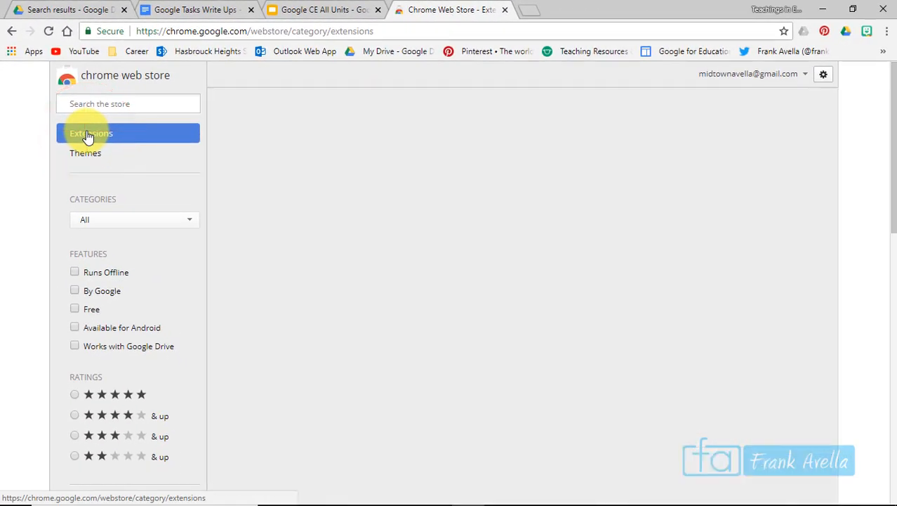
left_click(91, 133)
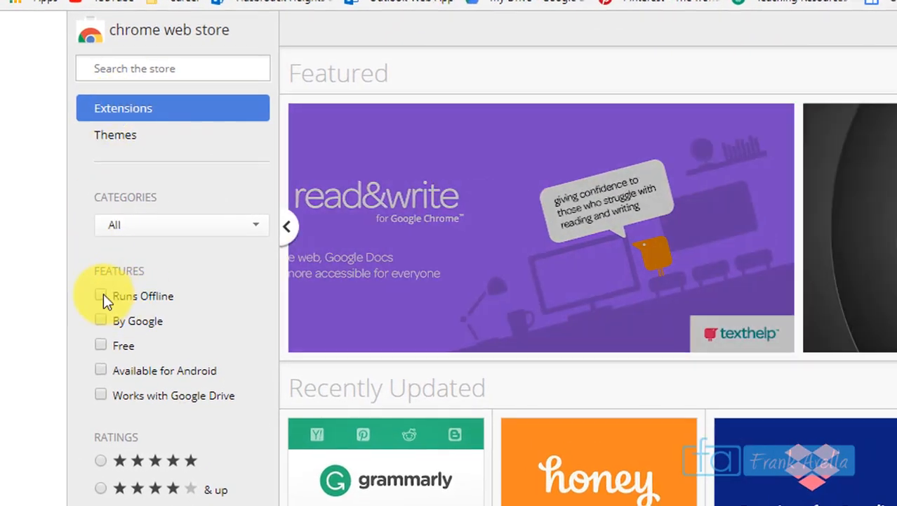
- Filter extensions to Runs Offline only, then clear the filter to restore the full listing
left_click(100, 296)
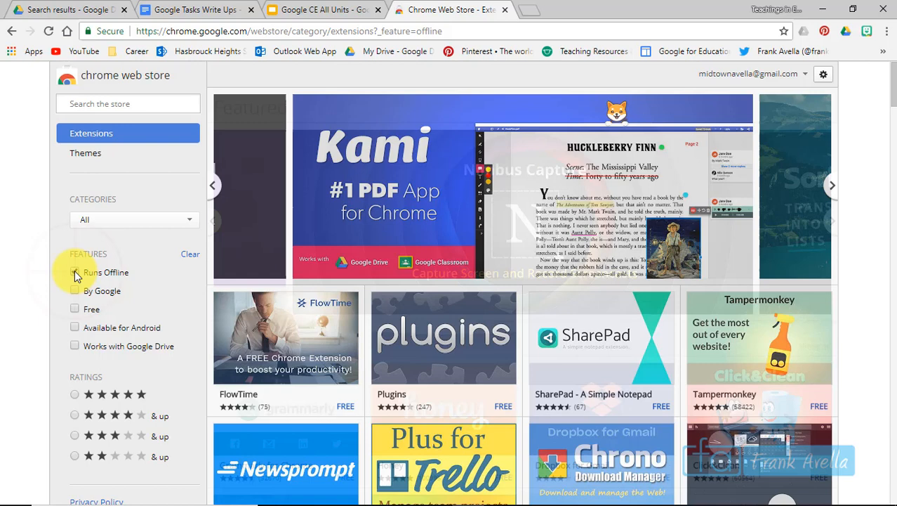
left_click(75, 272)
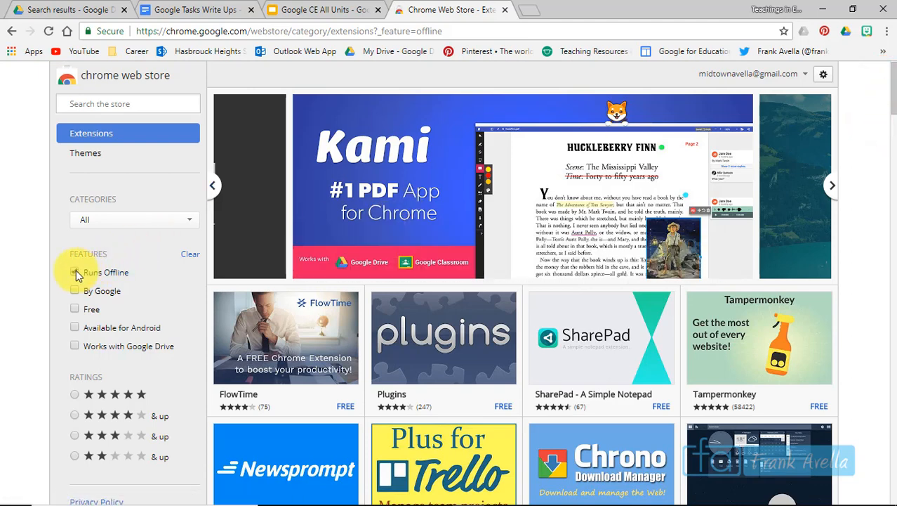
left_click(76, 272)
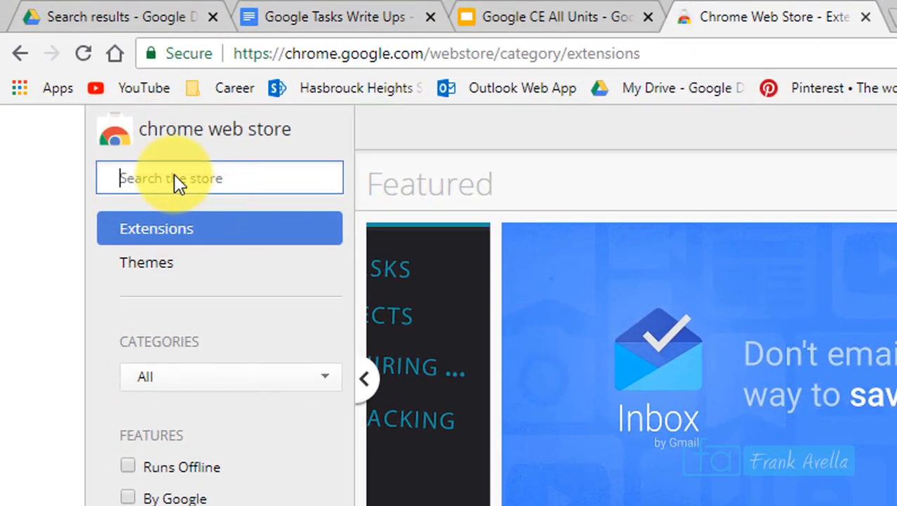
- Search the store for "screenshot", trying and clearing the Runs Offline filter on the results
type("screenshot")
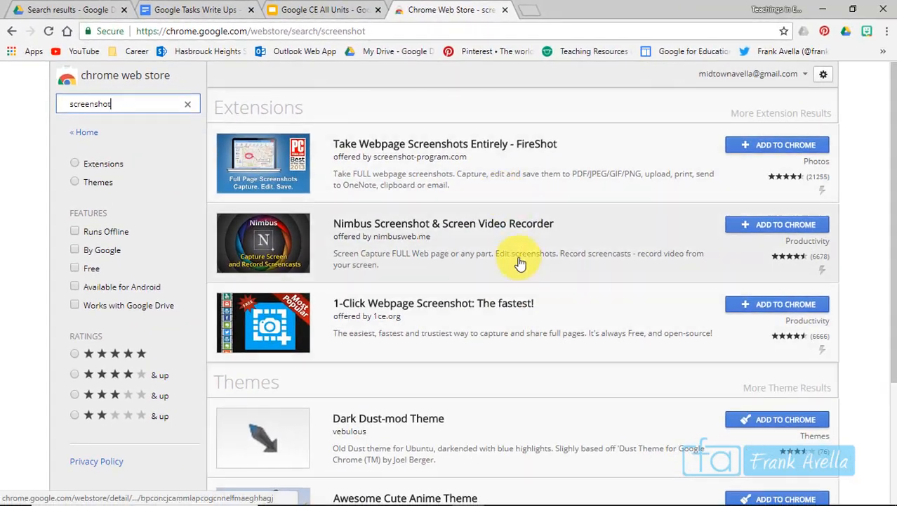
mouse_move(161, 195)
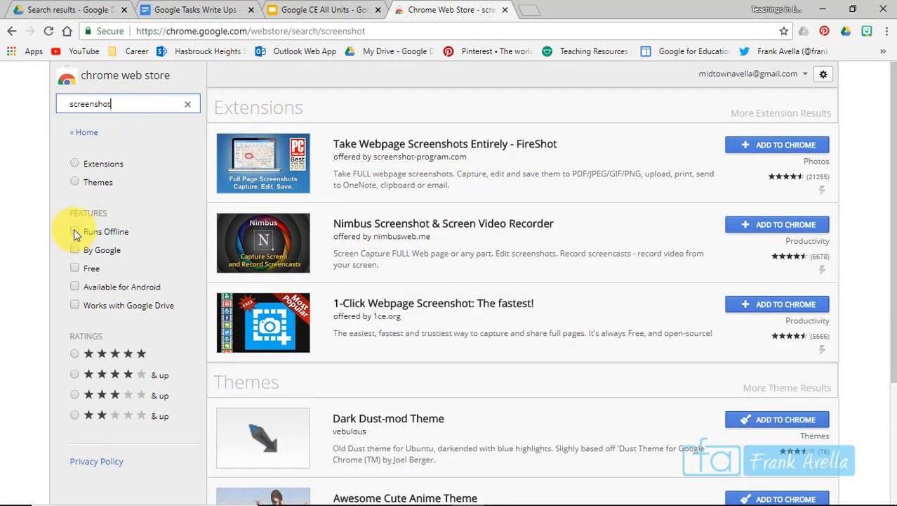
left_click(74, 231)
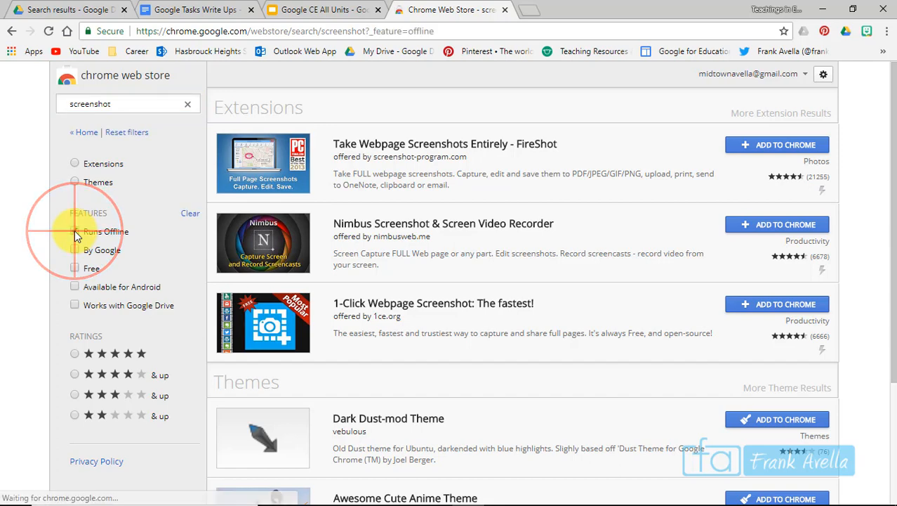
left_click(74, 231)
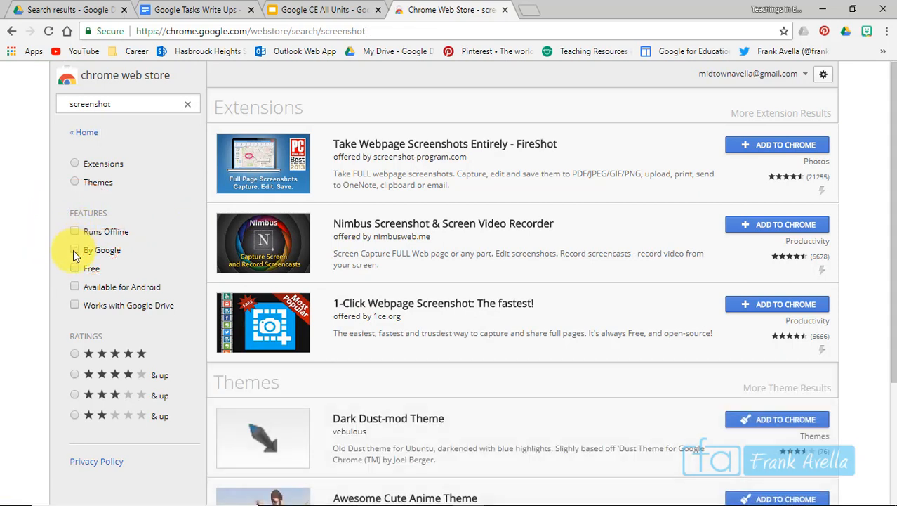
left_click(74, 250)
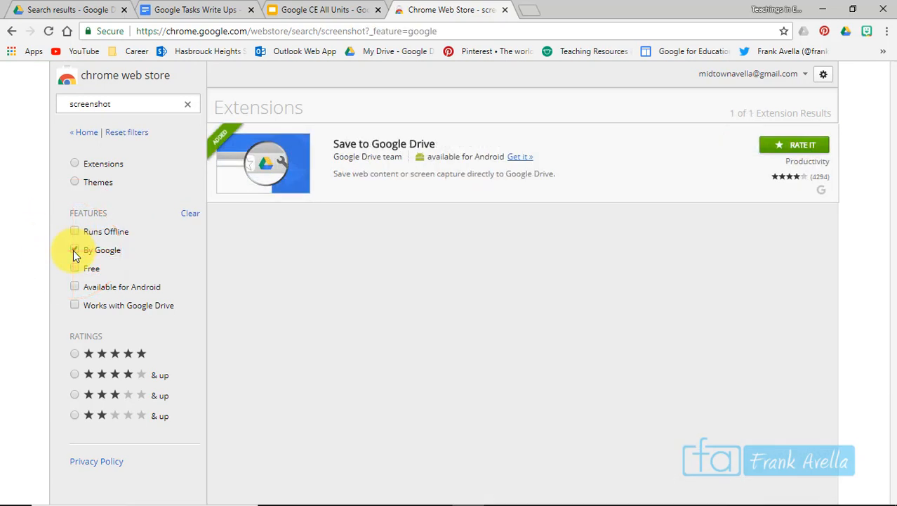
left_click(74, 250)
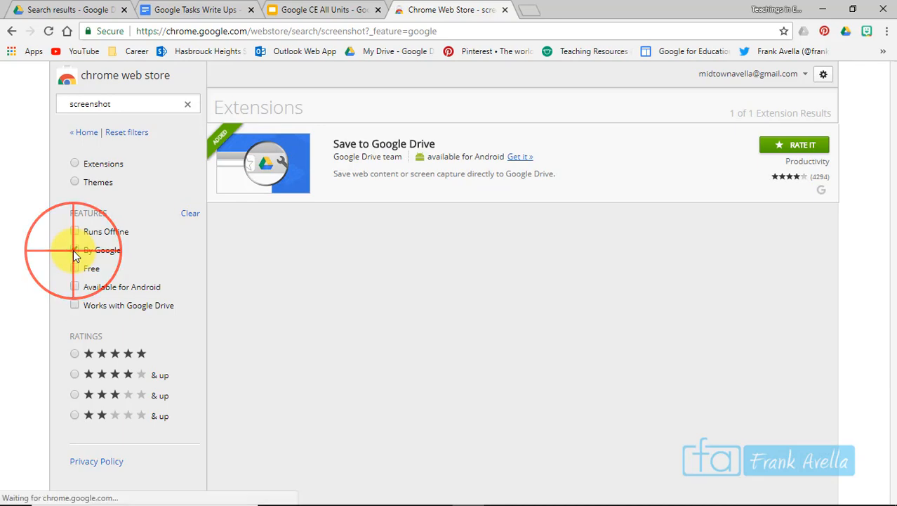
left_click(74, 269)
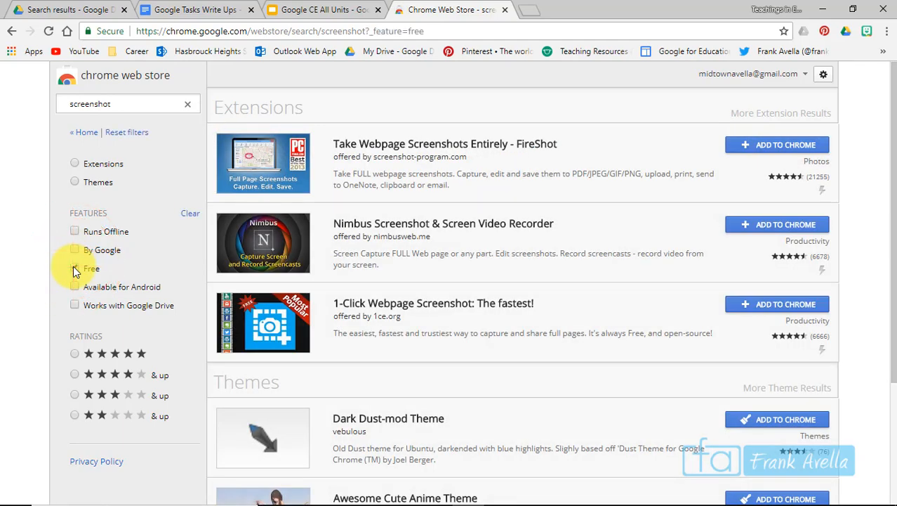
left_click(74, 268)
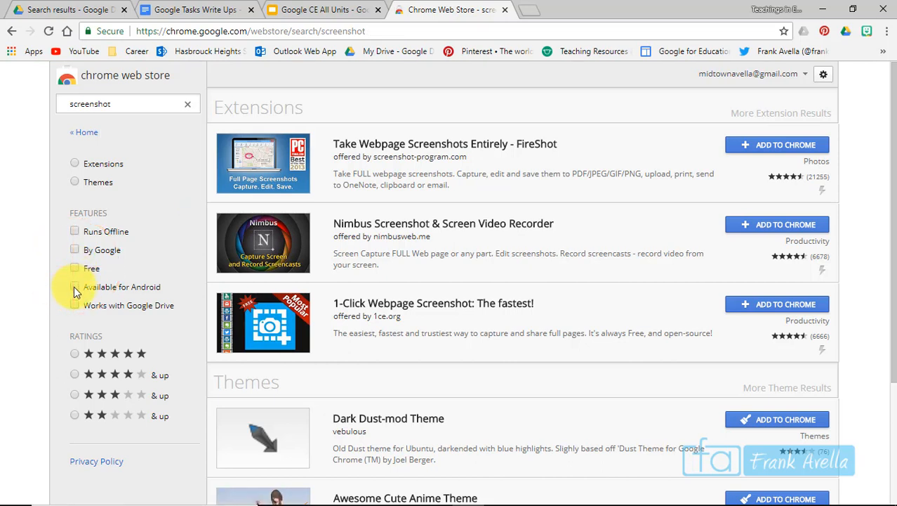
left_click(74, 286)
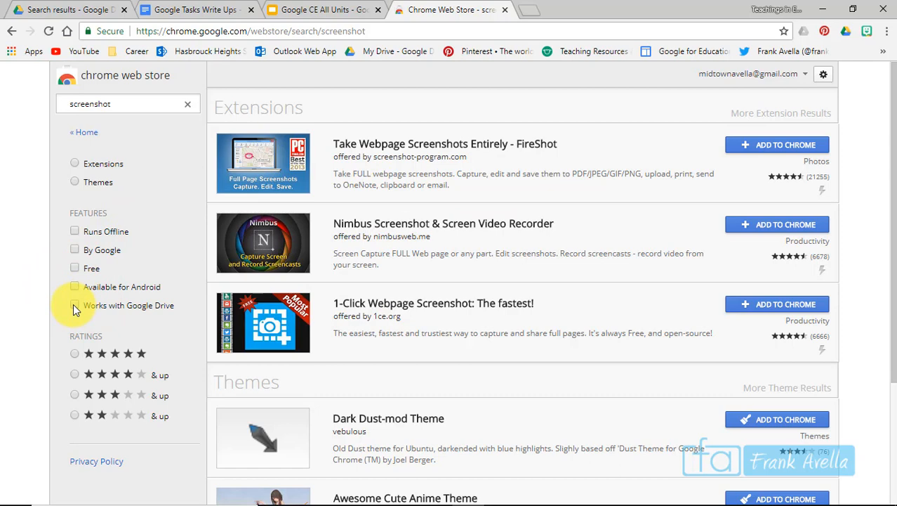
left_click(74, 305)
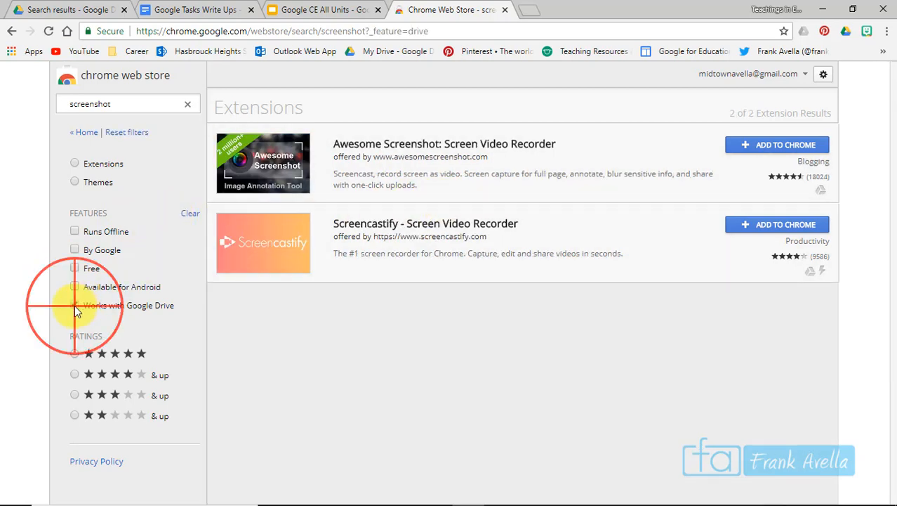
left_click(75, 305)
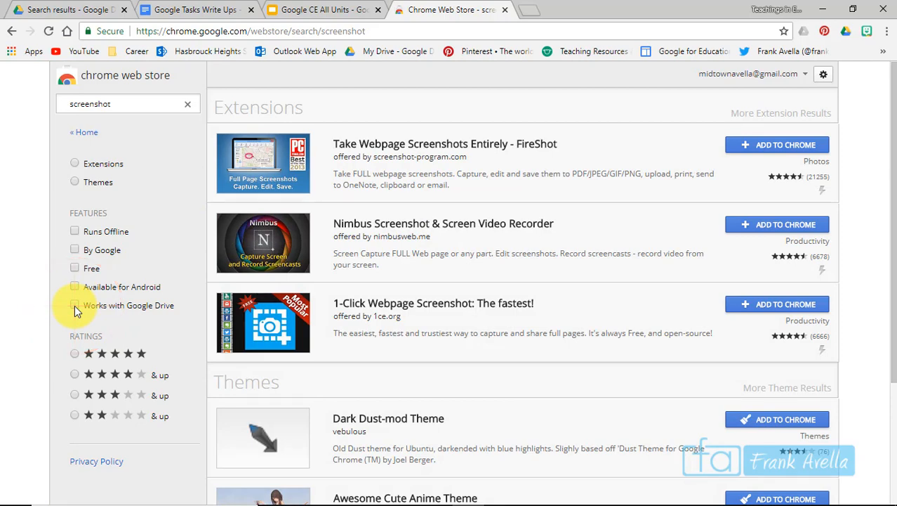
mouse_move(88, 291)
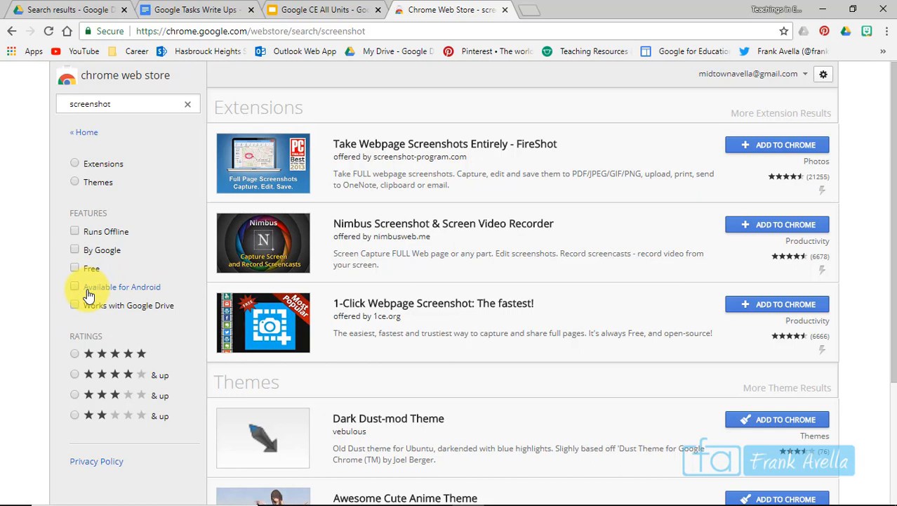
mouse_move(132, 353)
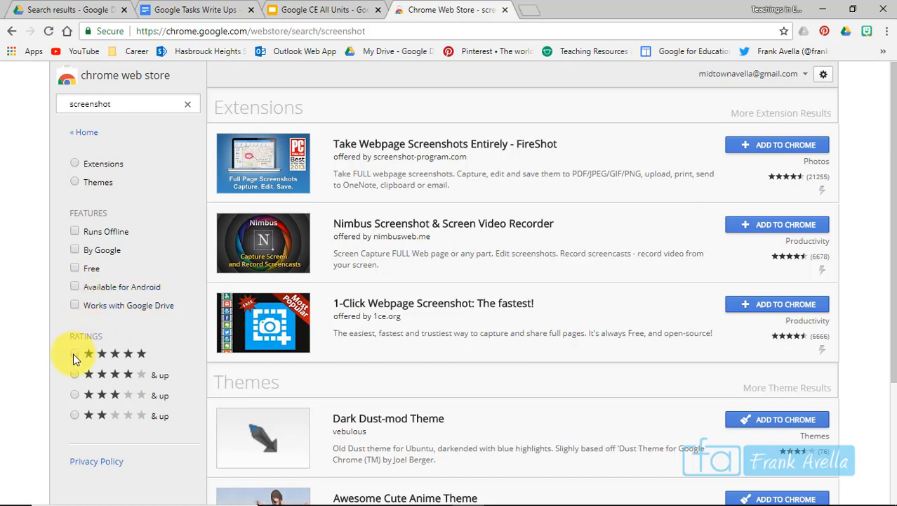
- Filter the screenshot results to 4 stars & up, then relax it to 3 stars & up
left_click(75, 353)
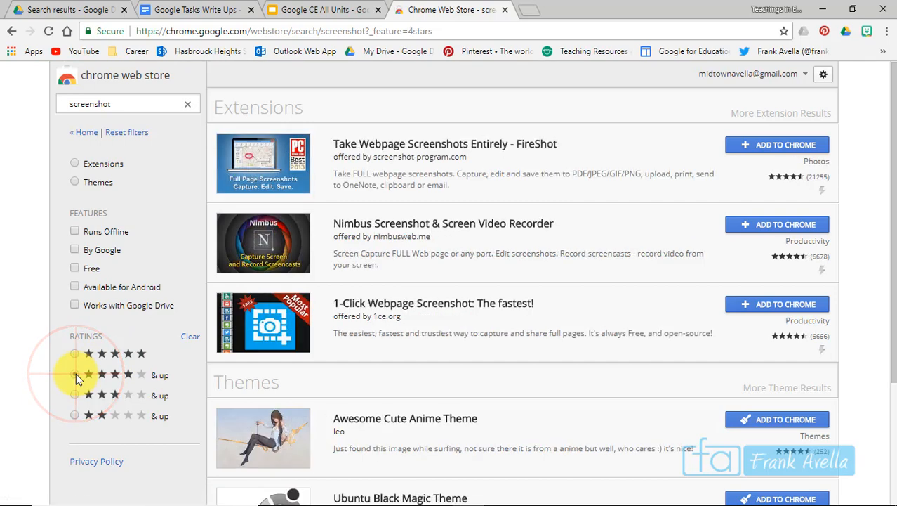
left_click(74, 394)
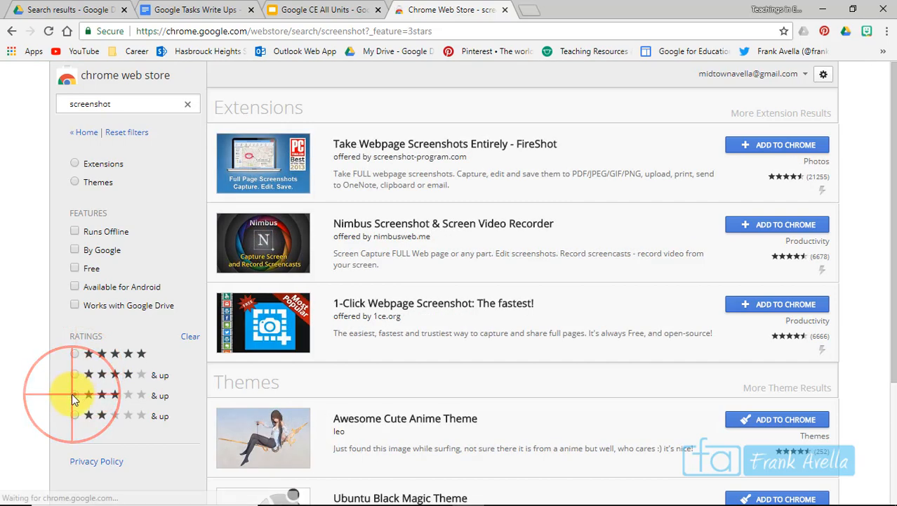